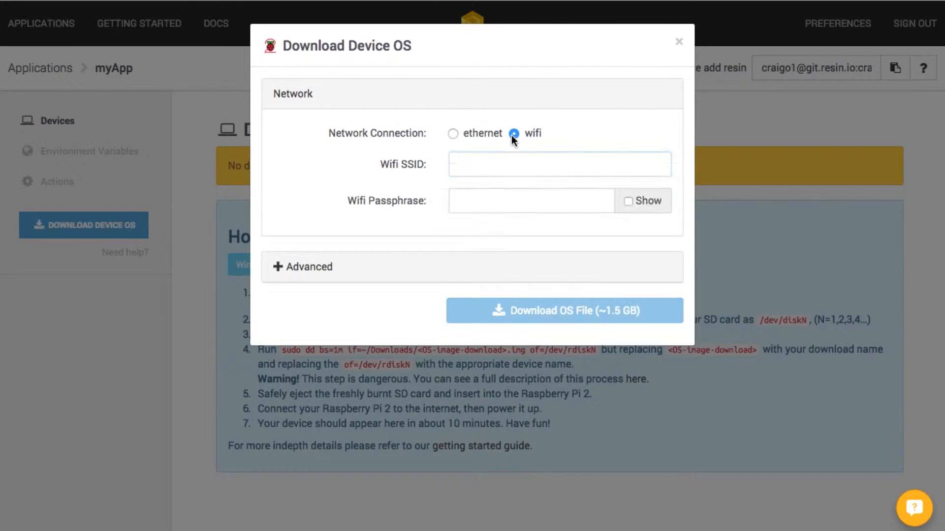
Set the image's Wi-Fi SSID to homeWifi with its passphrase and download the OS file.
click(558, 164)
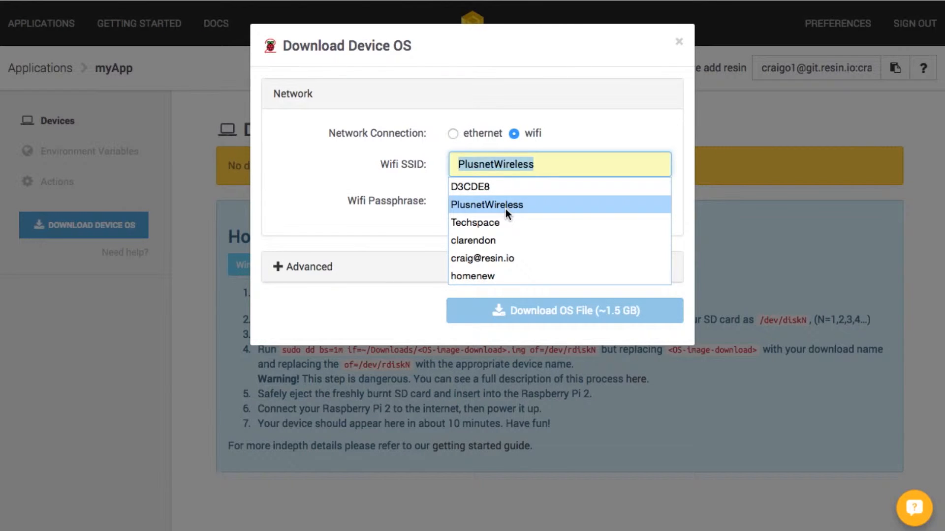
text(homeWifi)
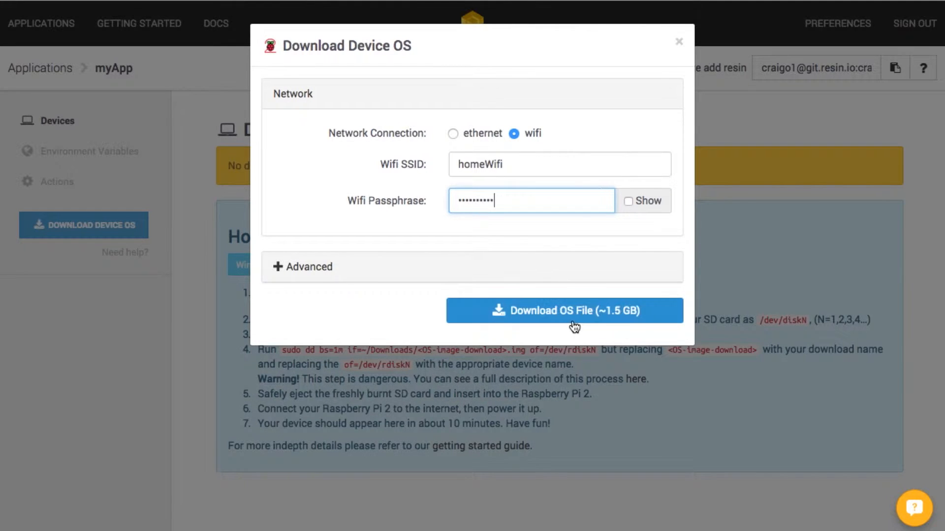
click(563, 311)
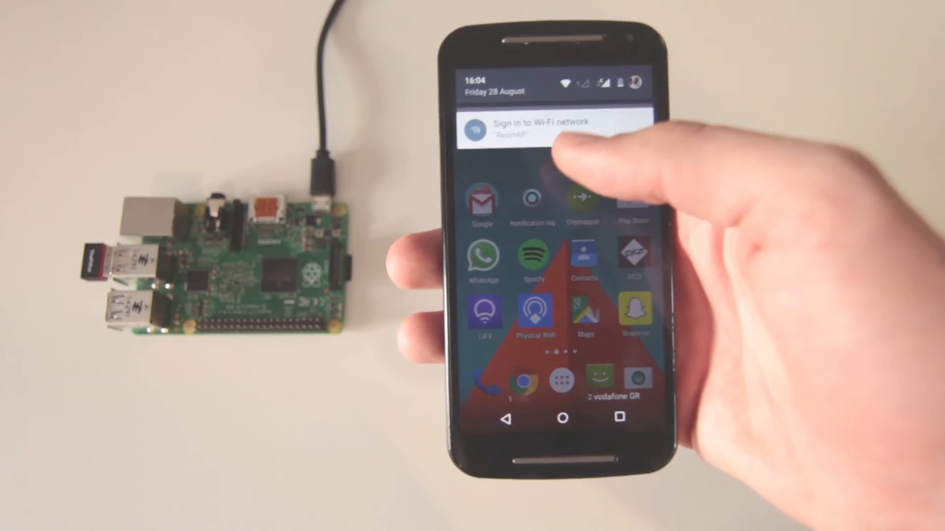
From the sign-in notification, submit the chosen SSID and passphrase so the Pi reports 'Applying changes'.
click(539, 127)
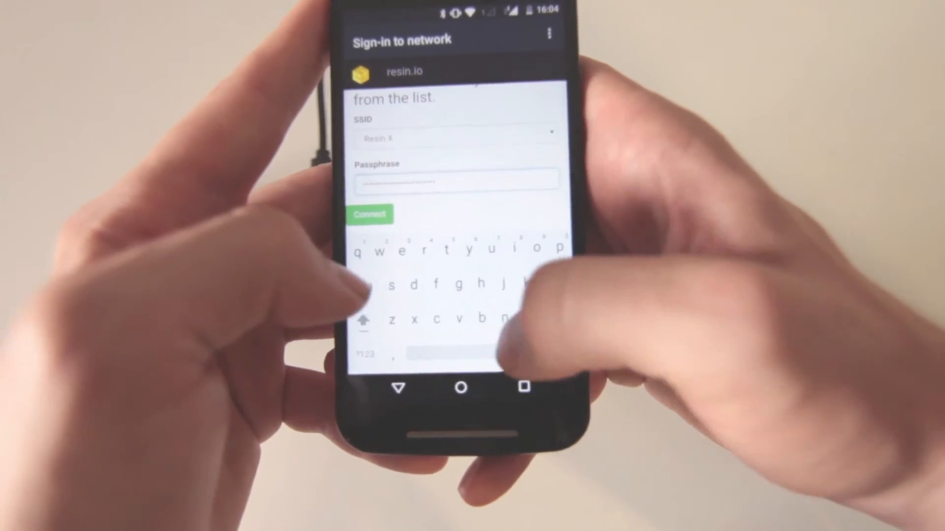
click(370, 215)
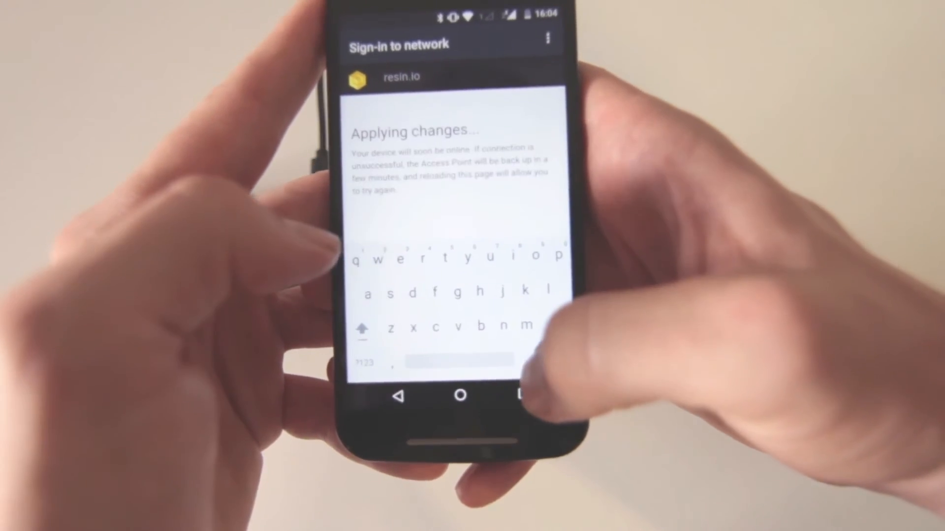